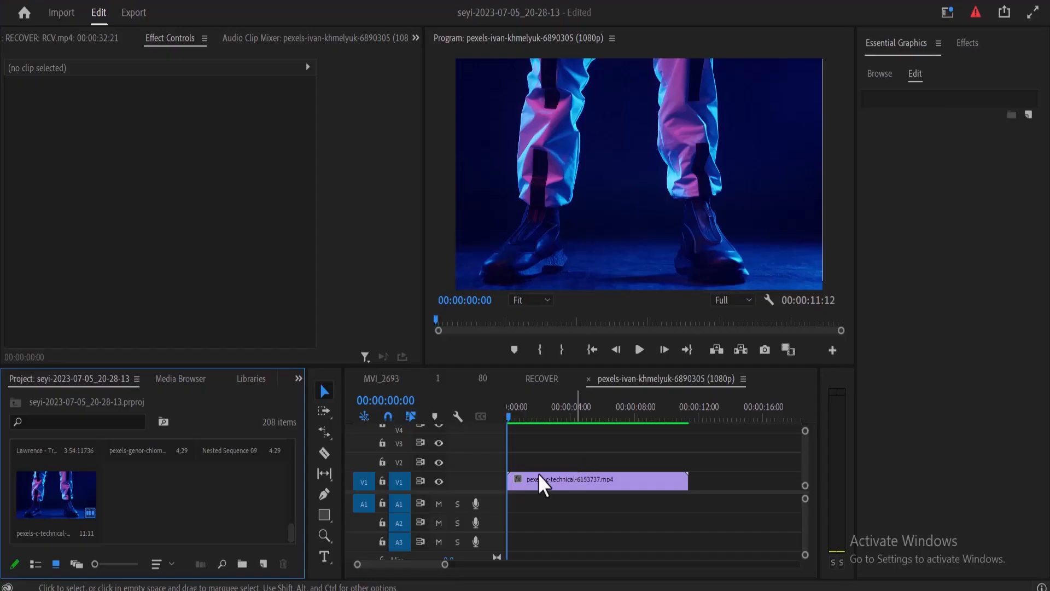
- Make the rectangle shape a white stroke outline with its solid fill removed
click(324, 514)
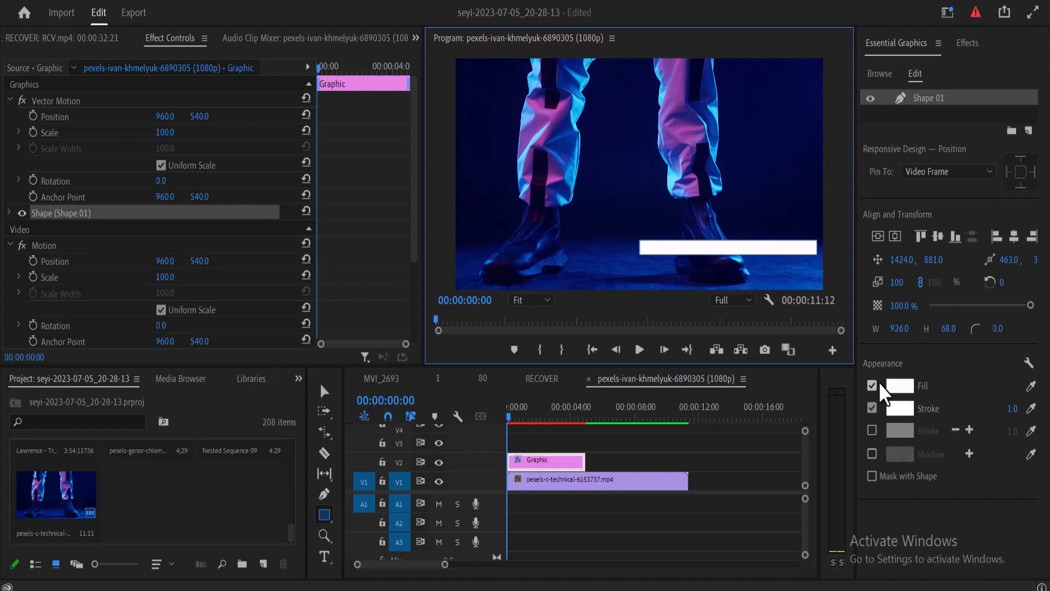
click(872, 386)
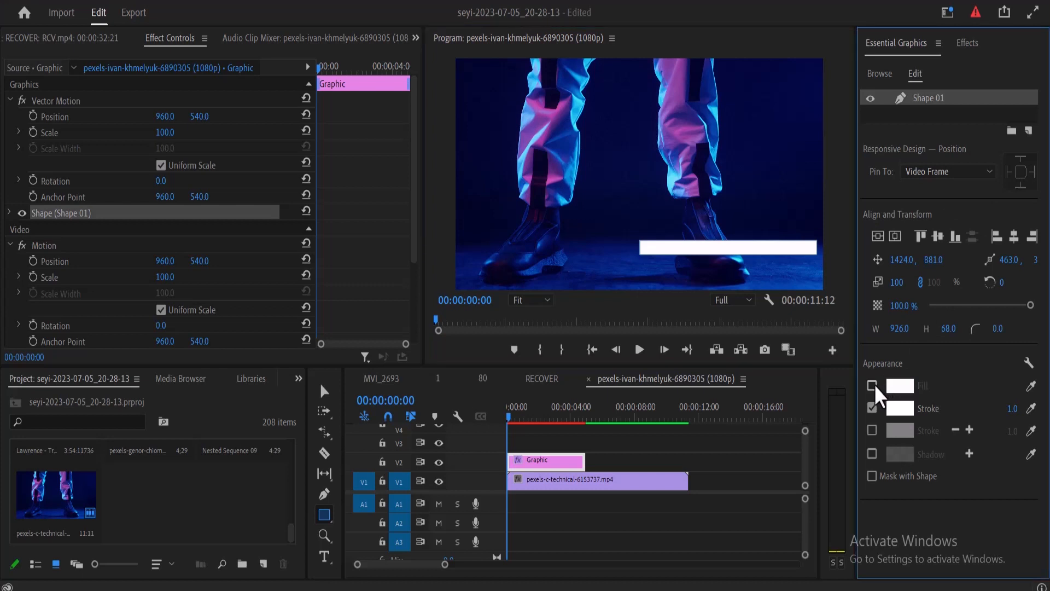
click(872, 385)
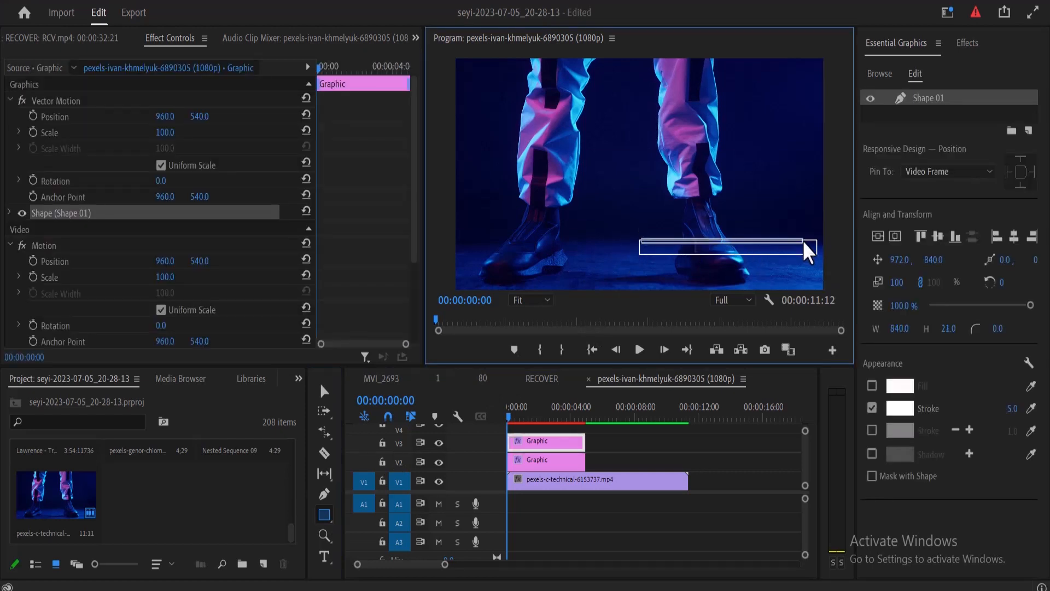
- Resize the duplicated bar to sit inside the outline with fill on and stroke off
drag(809, 255, 821, 265)
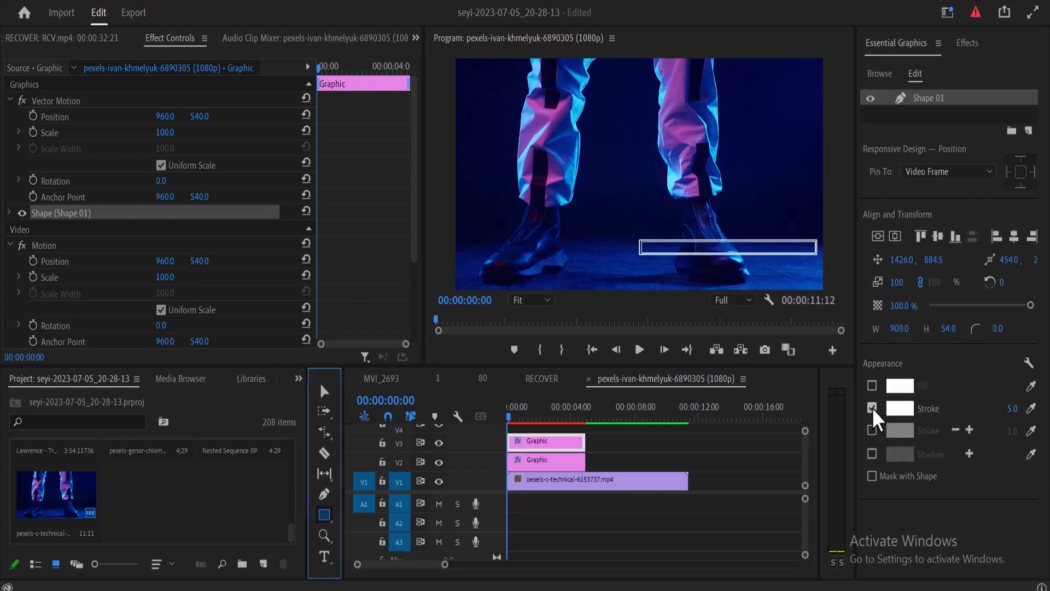
click(872, 408)
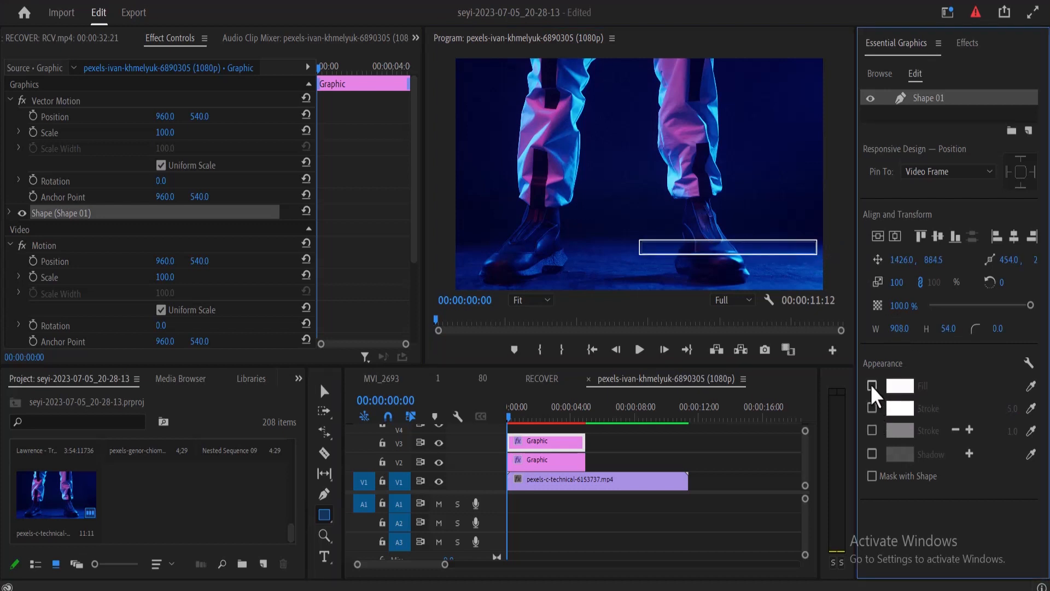
click(871, 385)
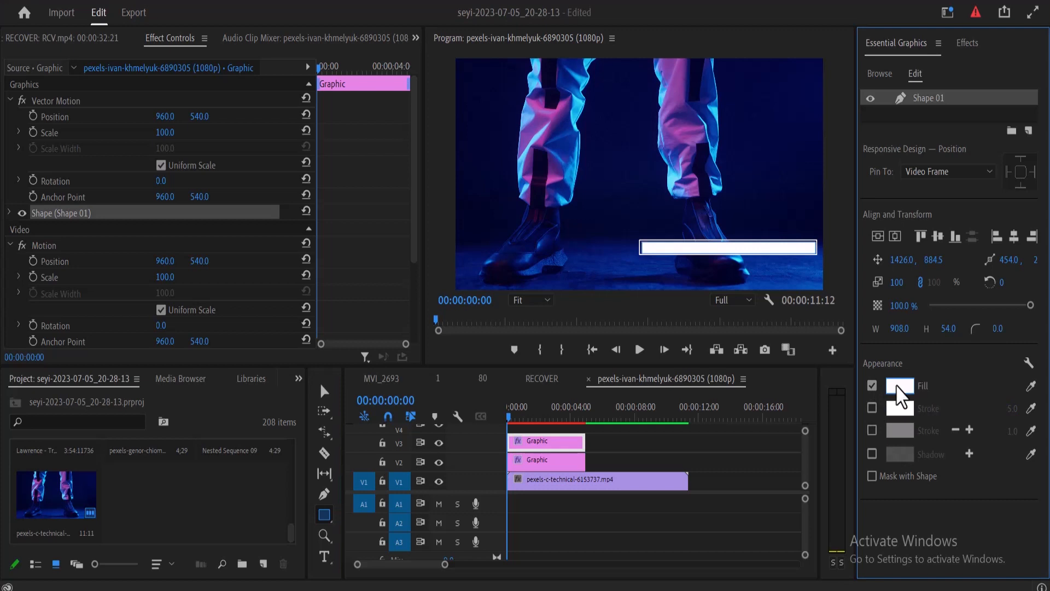
- Colour the inner bar's fill red via the colour chooser
click(899, 385)
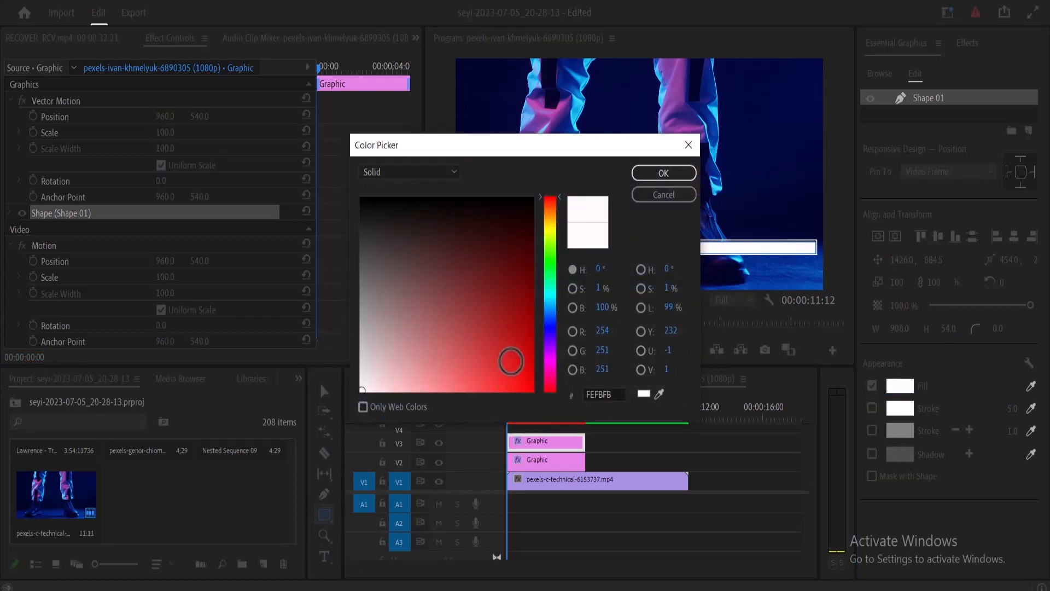
click(511, 360)
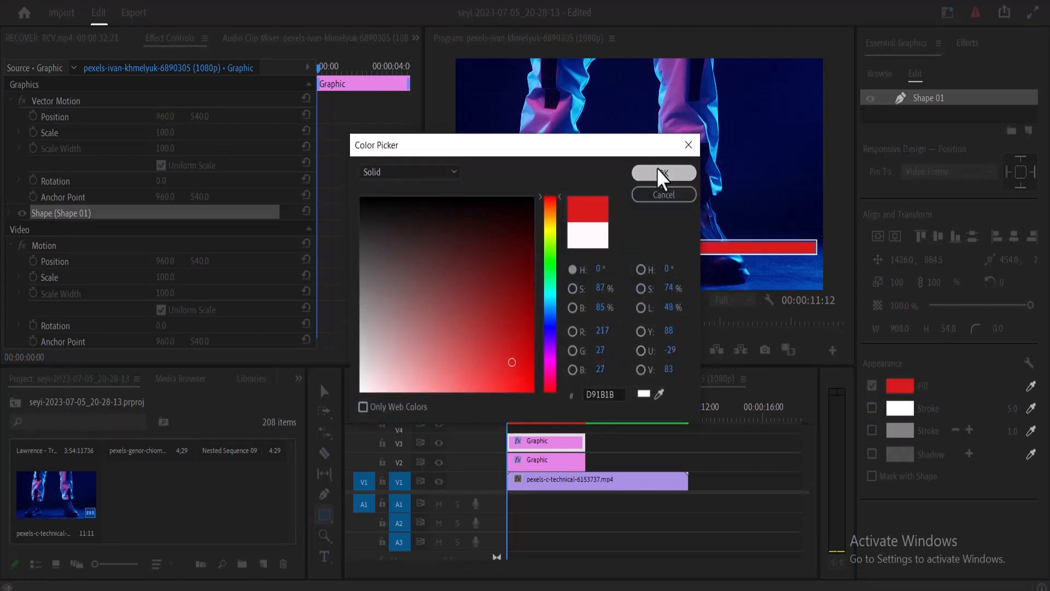
click(662, 173)
text(crop)
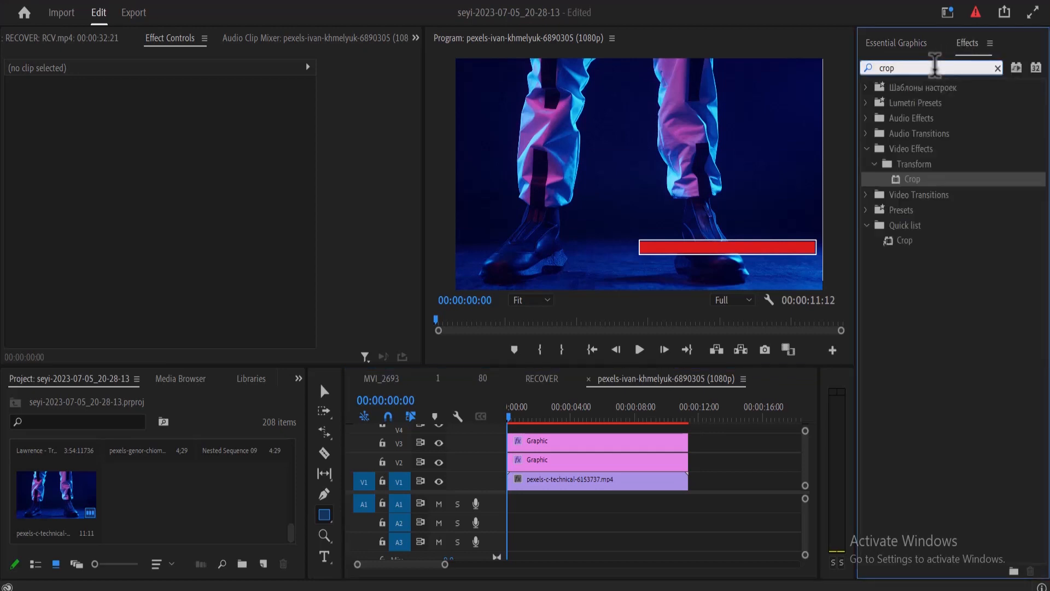
mouse_move(612, 375)
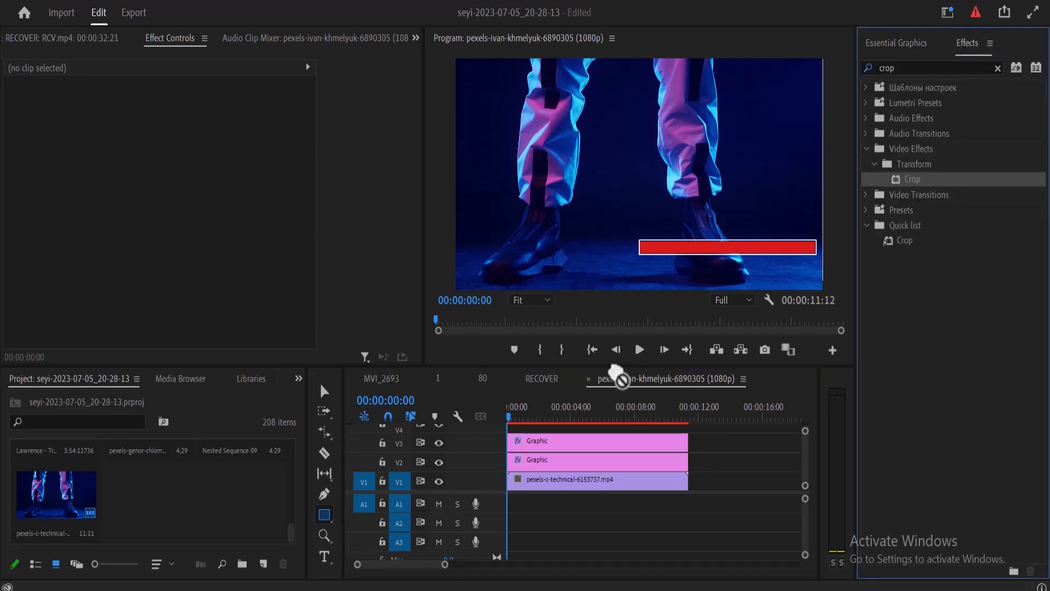
- Apply the Crop effect to the red bar graphic
click(568, 441)
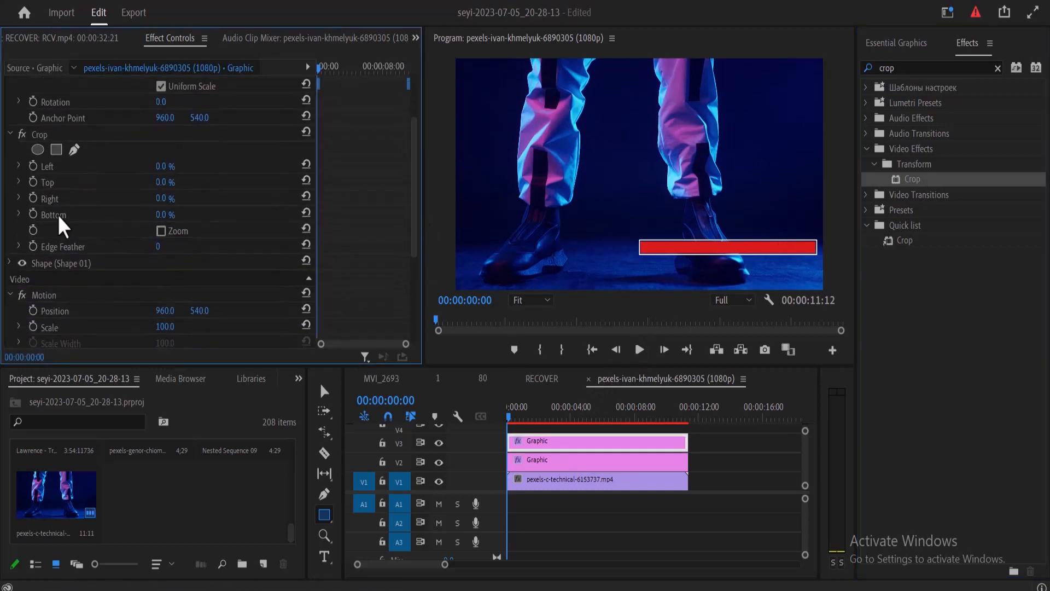
mouse_move(41, 199)
text(1)
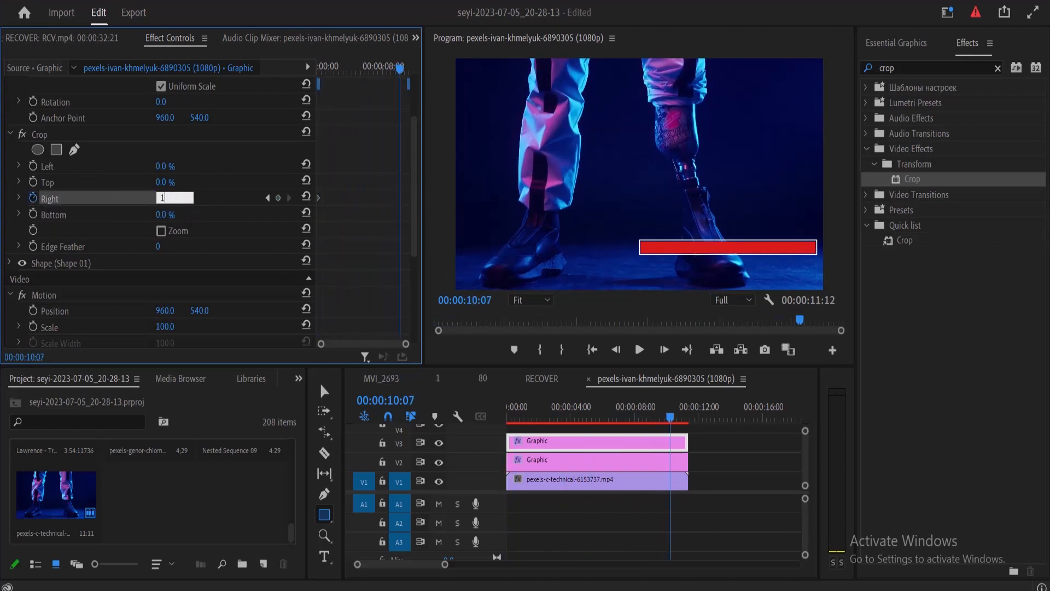
- Play the sequence to preview the red bar filling the outline
click(638, 348)
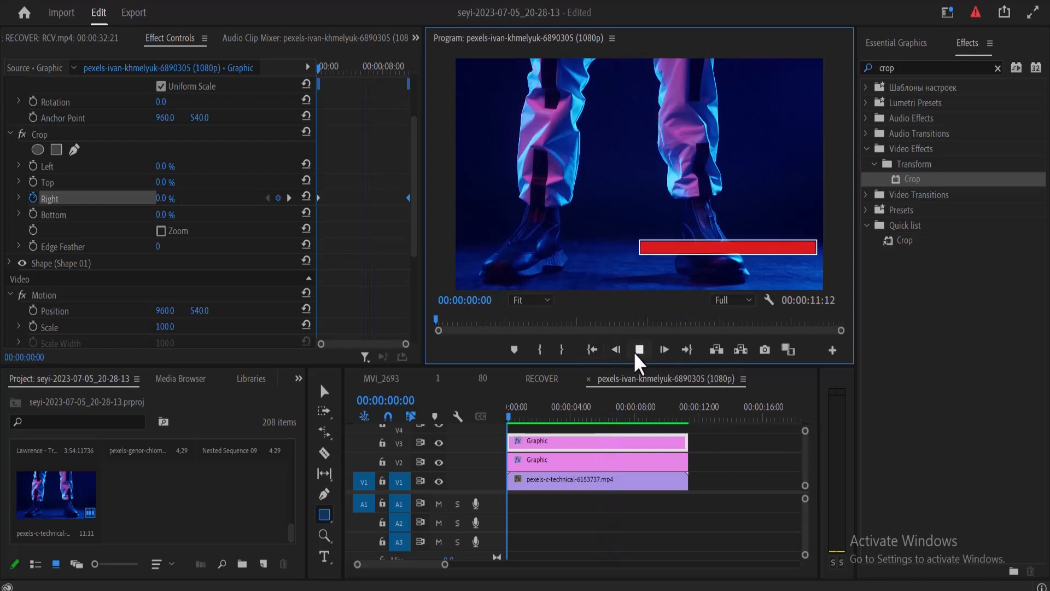